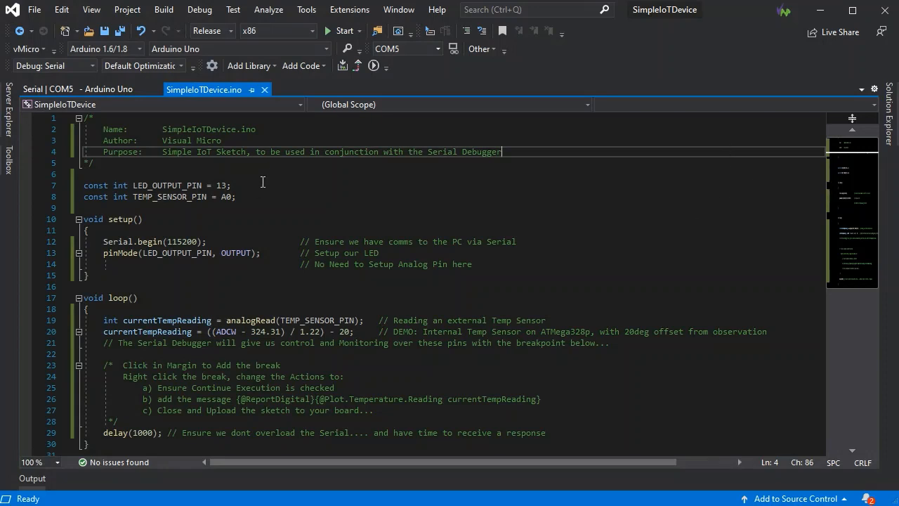
pyautogui.moveTo(287, 205)
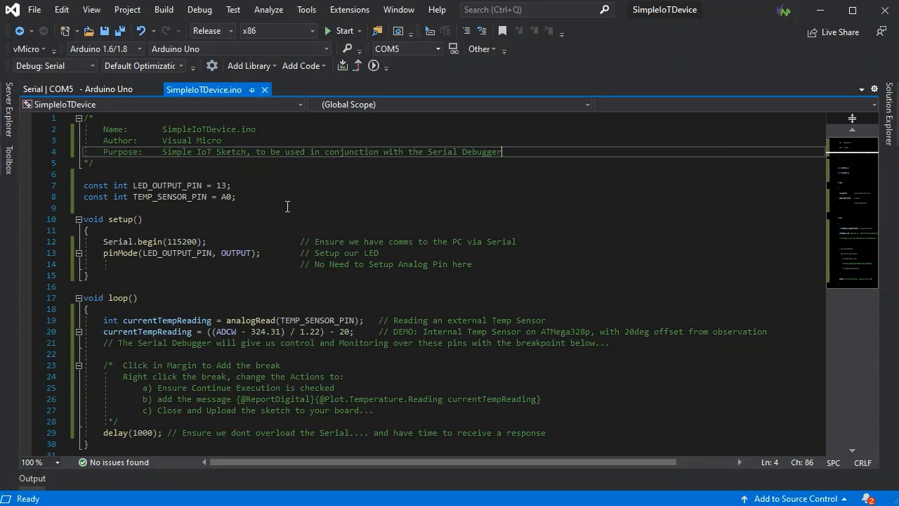
pyautogui.moveTo(457, 250)
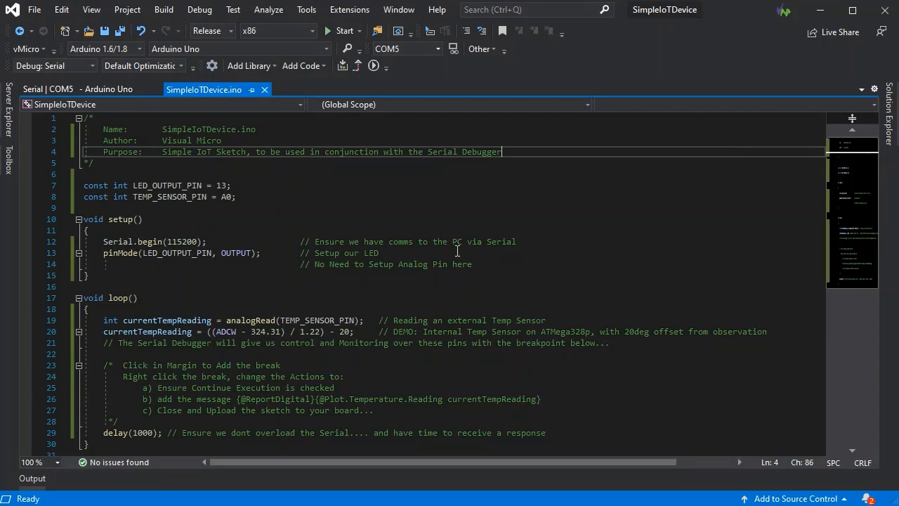
pyautogui.moveTo(453, 317)
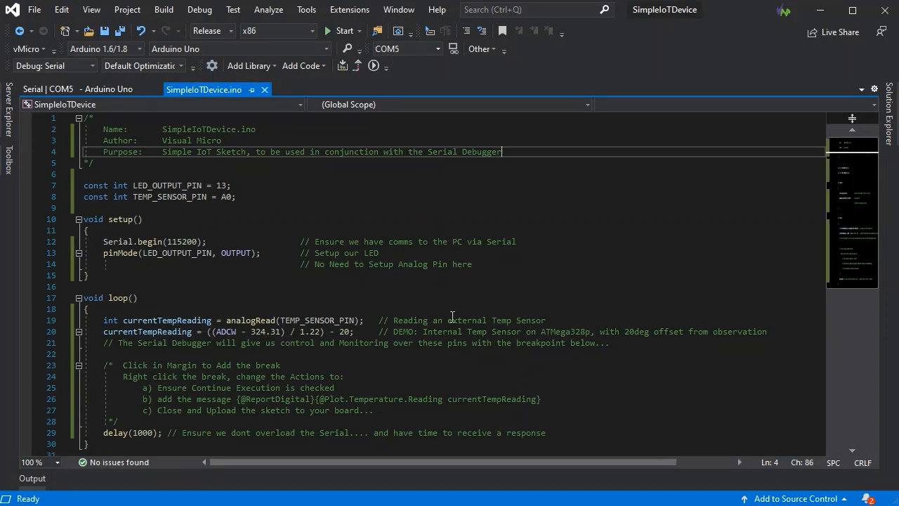
pyautogui.moveTo(570, 323)
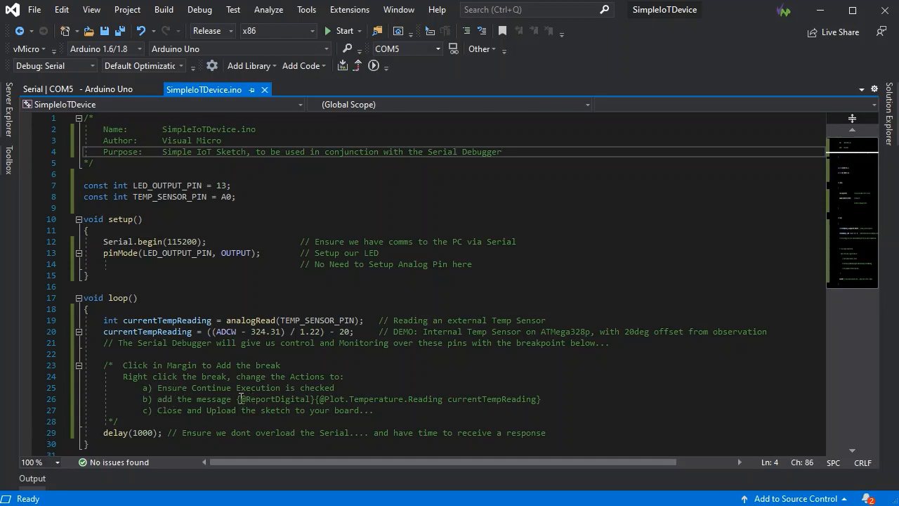
pyautogui.click(239, 399)
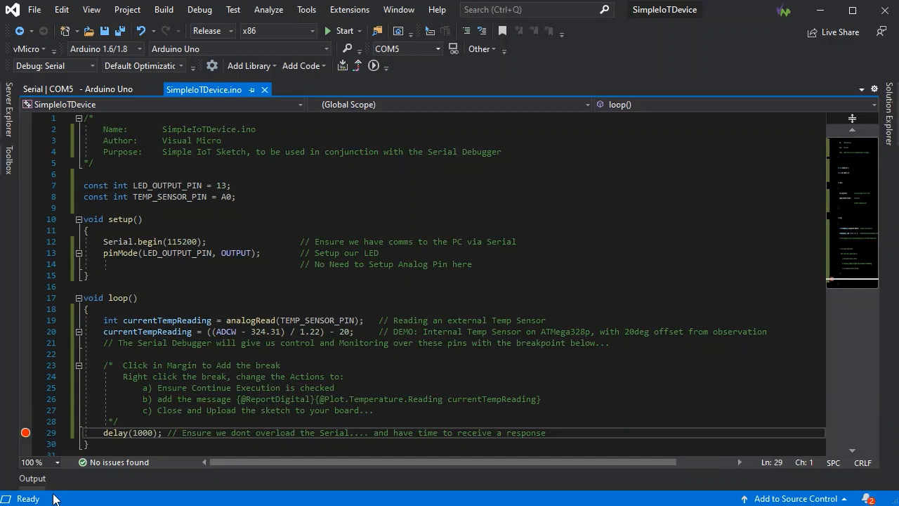
pyautogui.rightClick(25, 432)
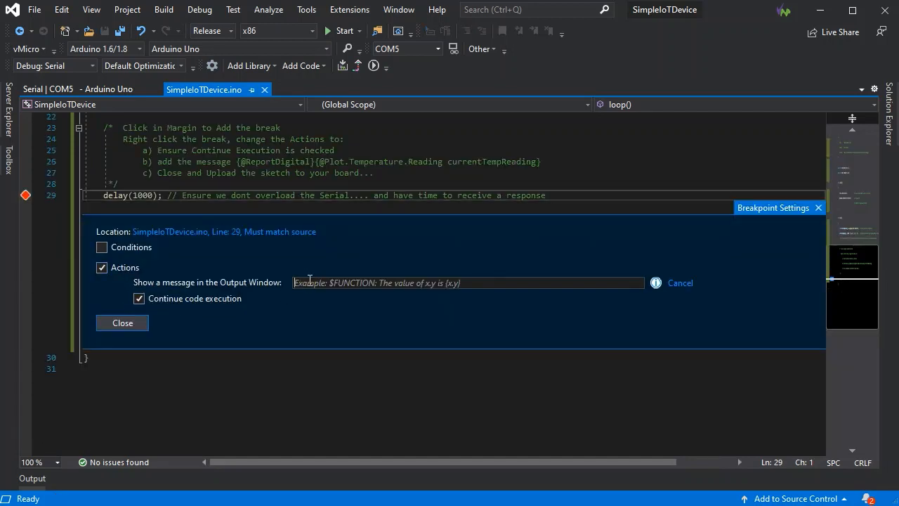
pyautogui.write('{@ReportDigital}{@Plot.Temperature.Reading currentTempReading}')
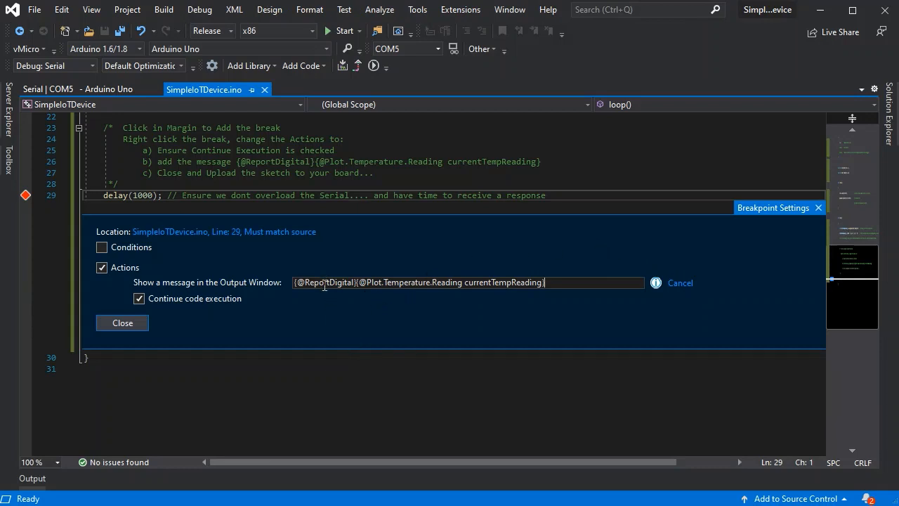
pyautogui.moveTo(393, 302)
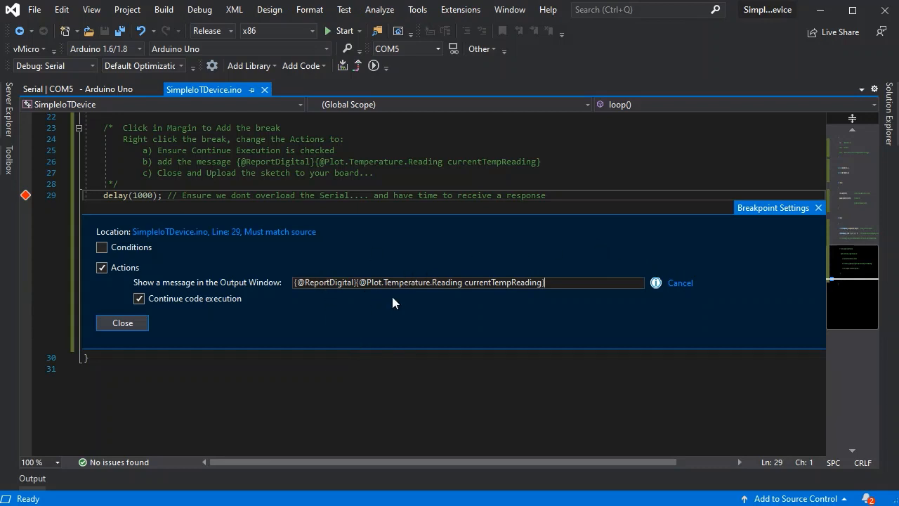
pyautogui.moveTo(517, 298)
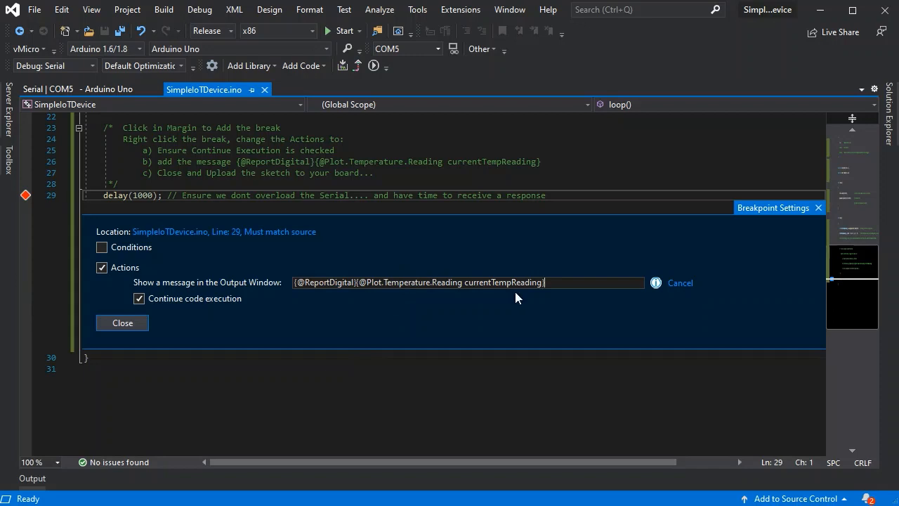
pyautogui.click(122, 322)
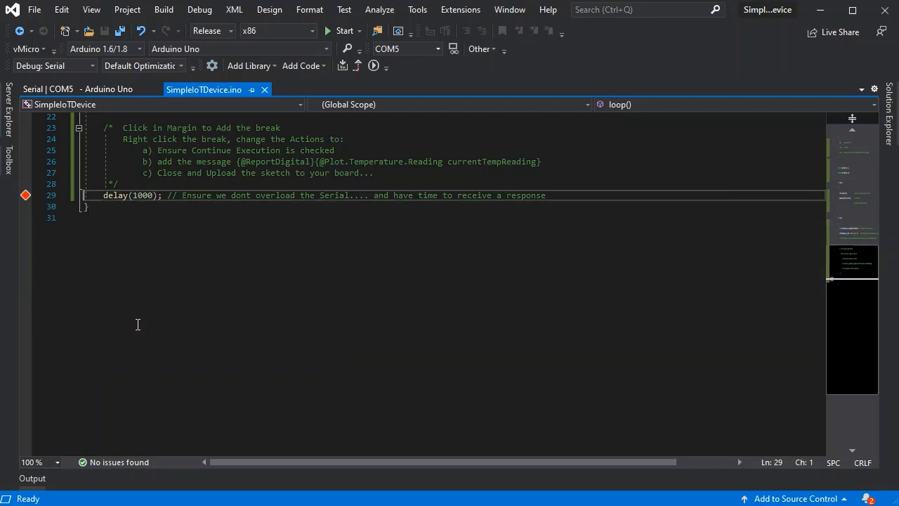
# Scroll back to the top of the SimpleIoTDevice sketch before building
pyautogui.scroll(3)
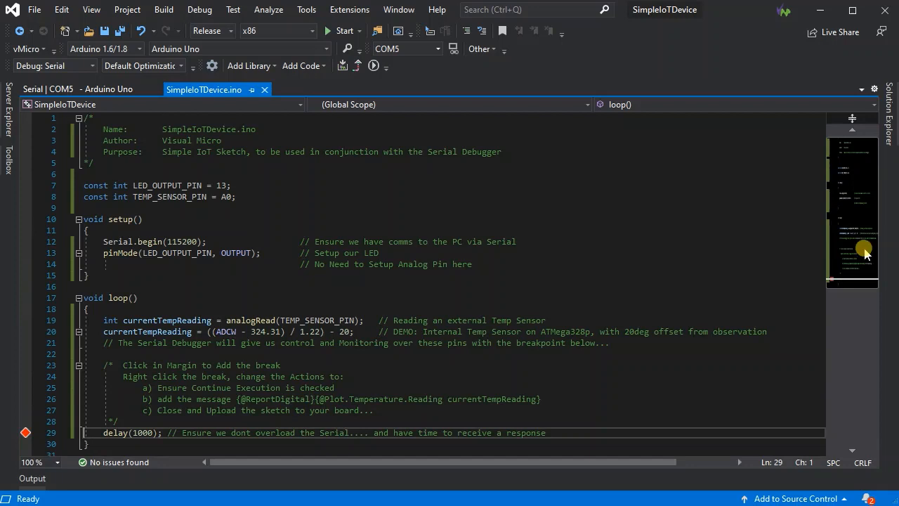
pyautogui.moveTo(529, 169)
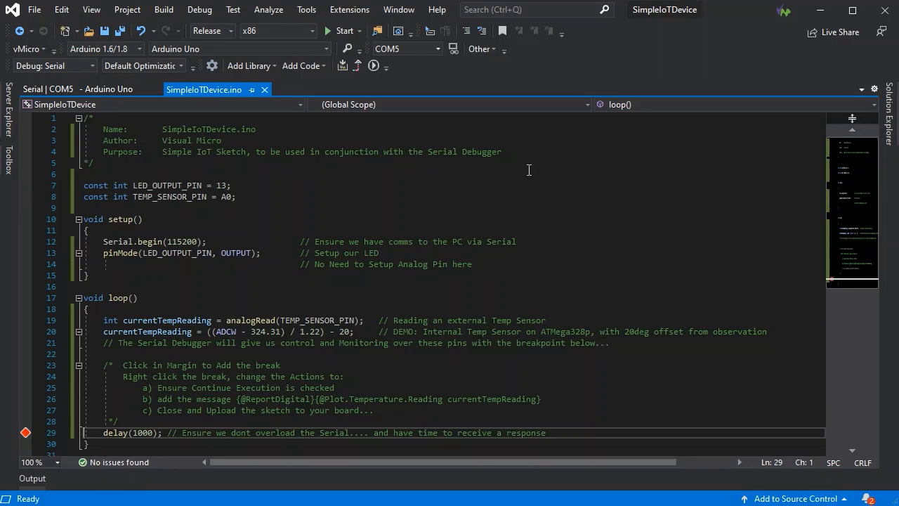
pyautogui.moveTo(374, 66)
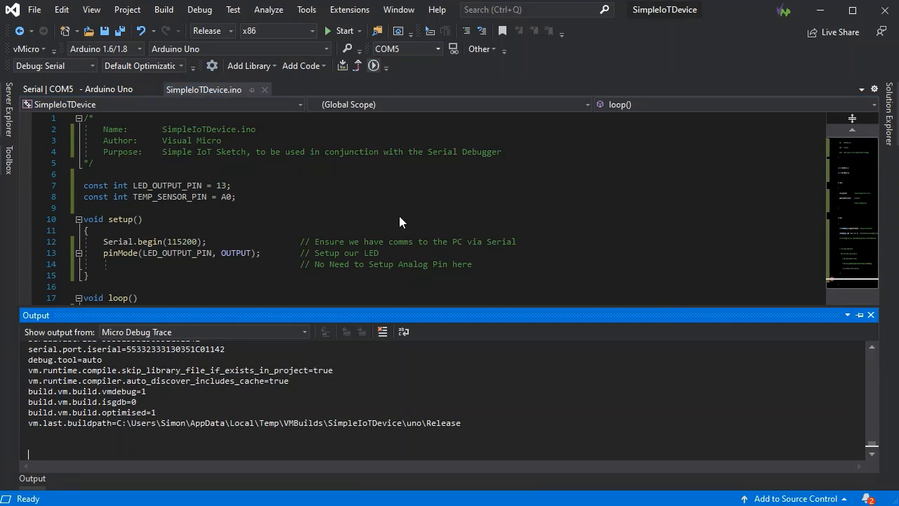
# Start Build & Upload so the Serial Debugger opens on COM5
pyautogui.click(328, 31)
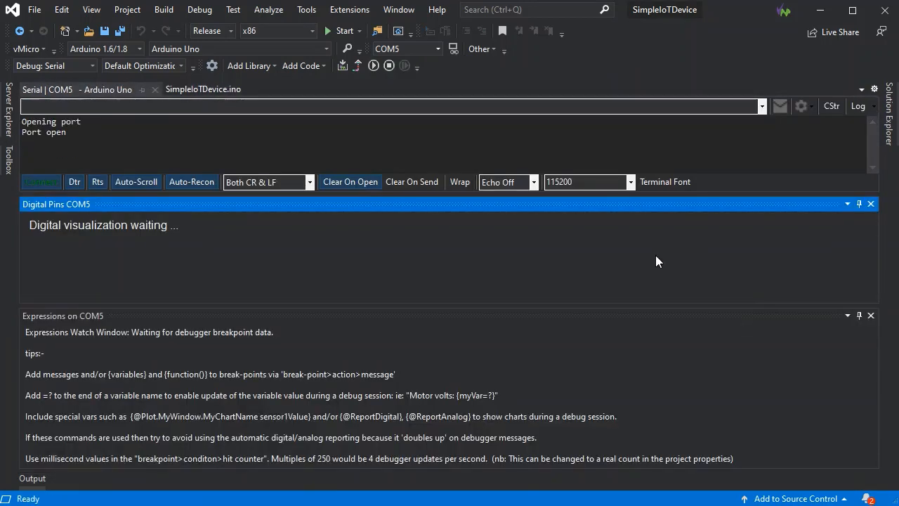
pyautogui.moveTo(562, 315)
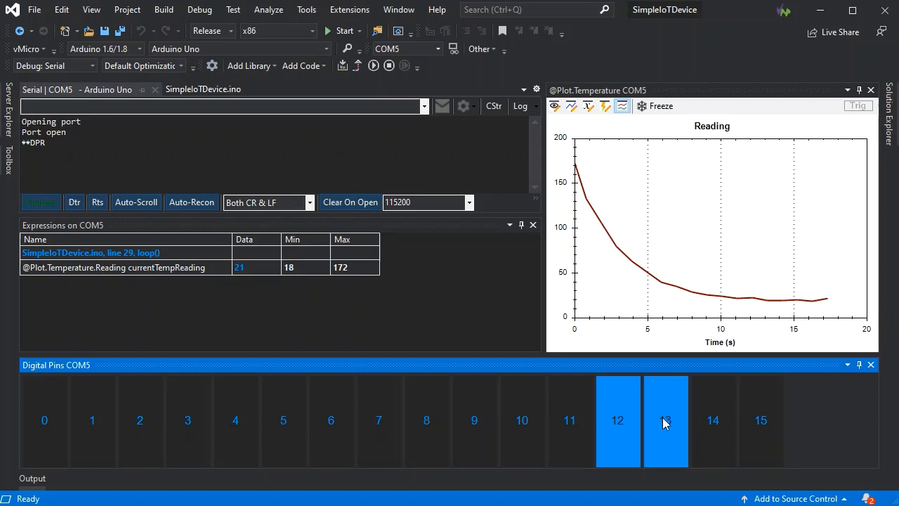
# Toggle digital pin 13 off while the Temperature Reading plot settles near 20
pyautogui.click(666, 420)
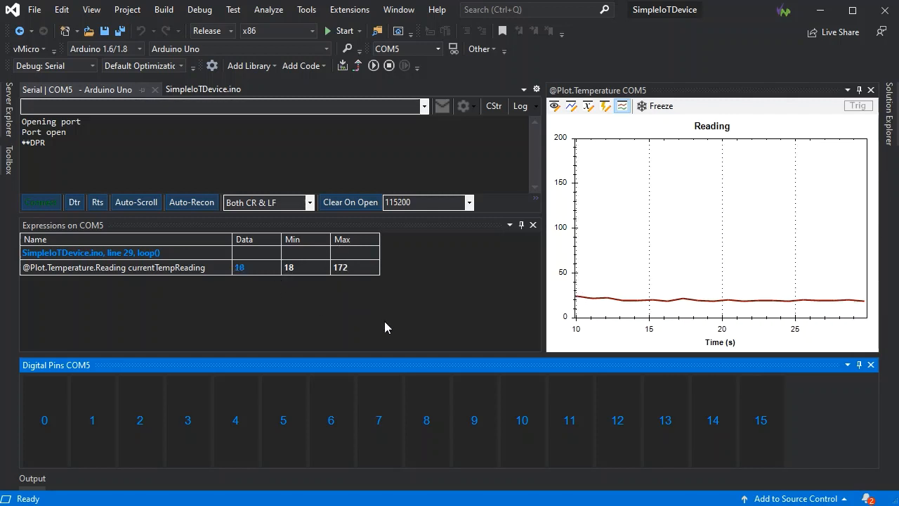
pyautogui.moveTo(389, 66)
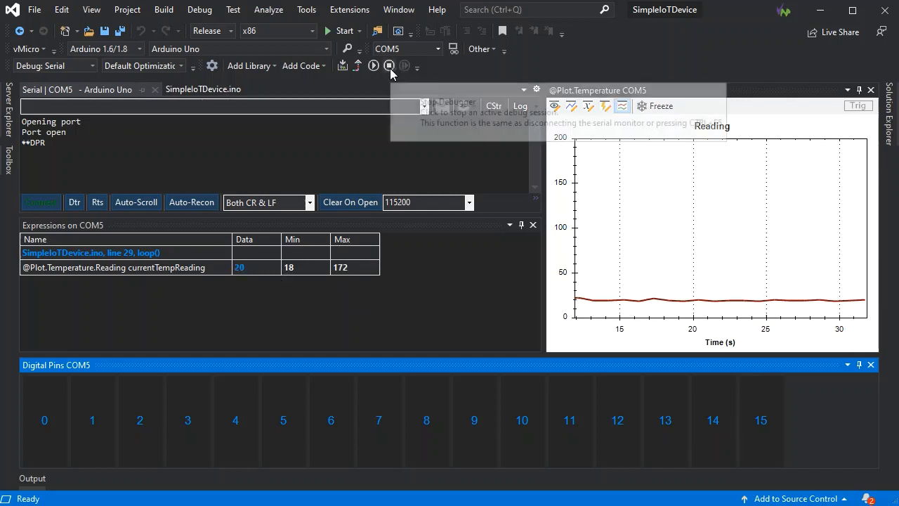